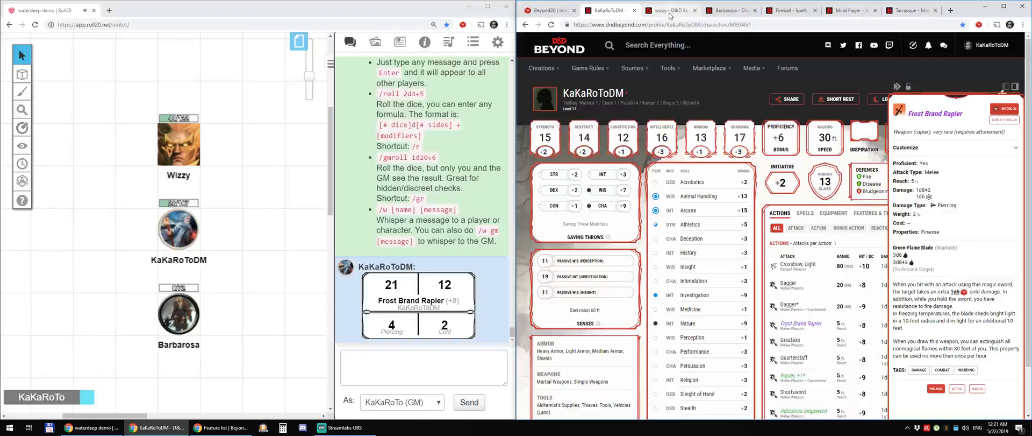
# Send Wizzy's Sleep and Scorching Ray spell rolls to Roll20, then switch to Barbarosa.
pyautogui.click(667, 9)
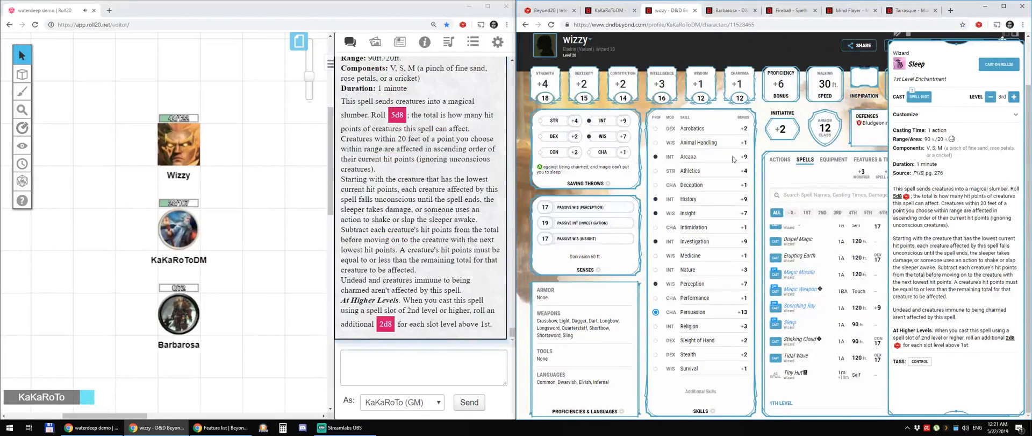
pyautogui.click(999, 64)
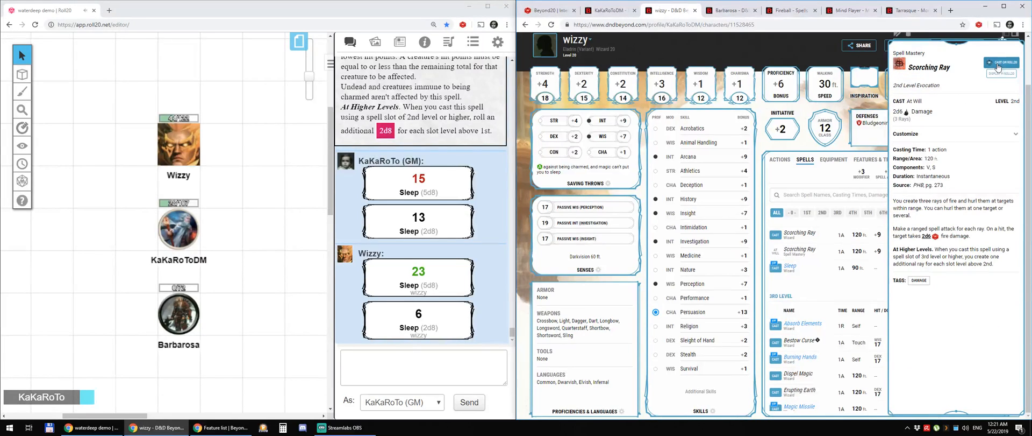
pyautogui.click(1001, 62)
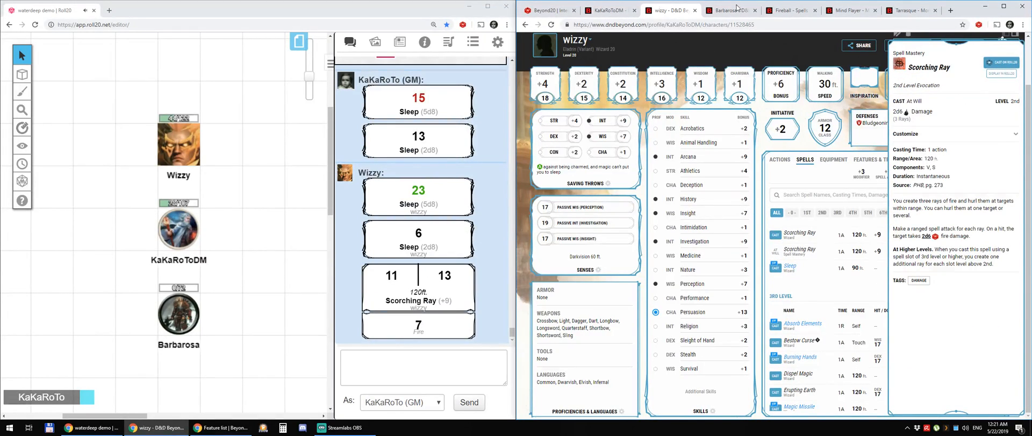
pyautogui.click(731, 10)
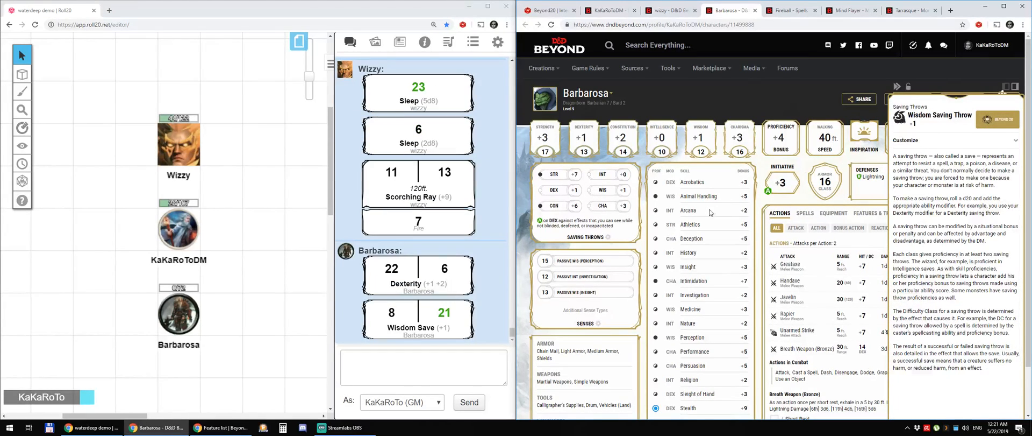
# Roll Barbarosa's Arcana check and hit dice, and post his backpack card to chat.
pyautogui.click(689, 210)
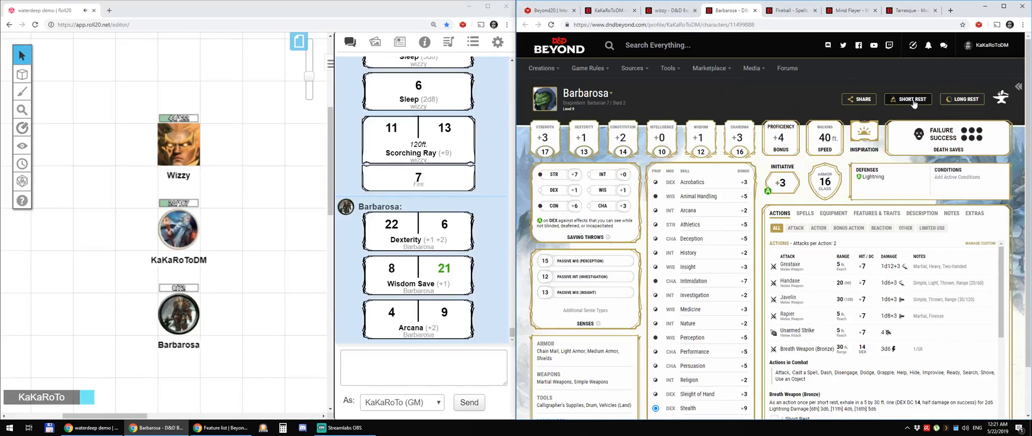
pyautogui.click(908, 99)
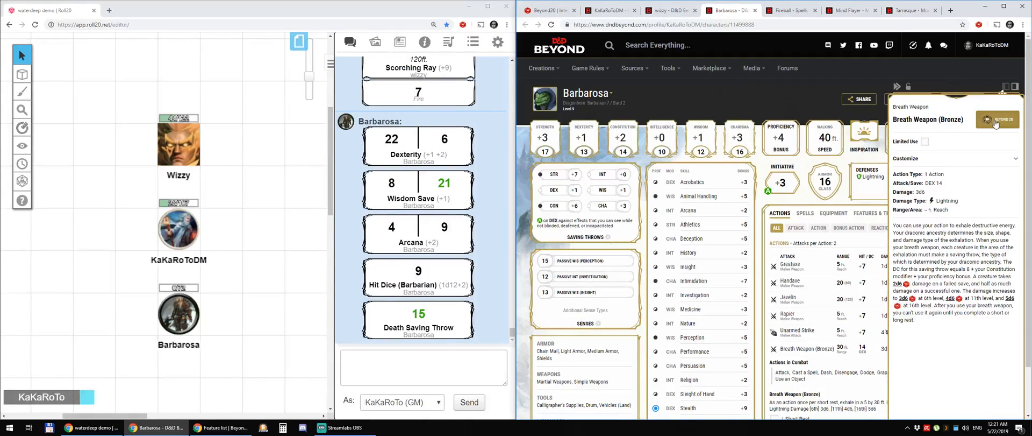
pyautogui.scroll(-3)
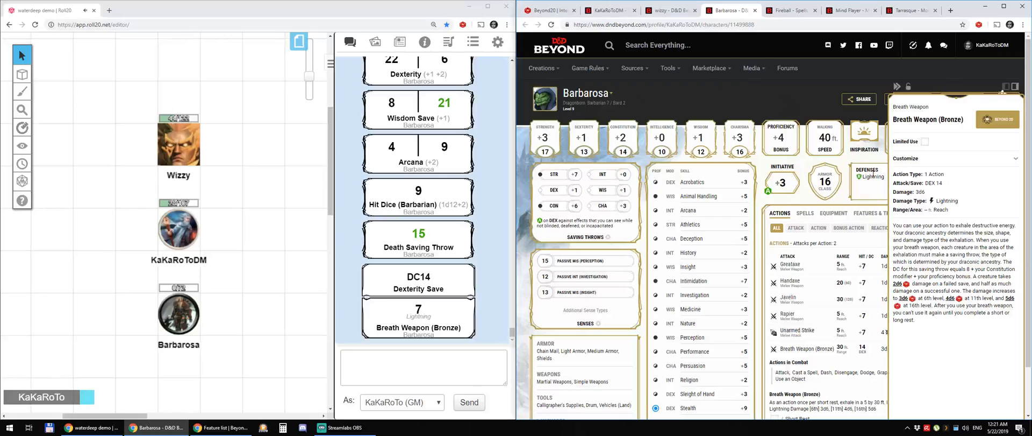
pyautogui.click(833, 212)
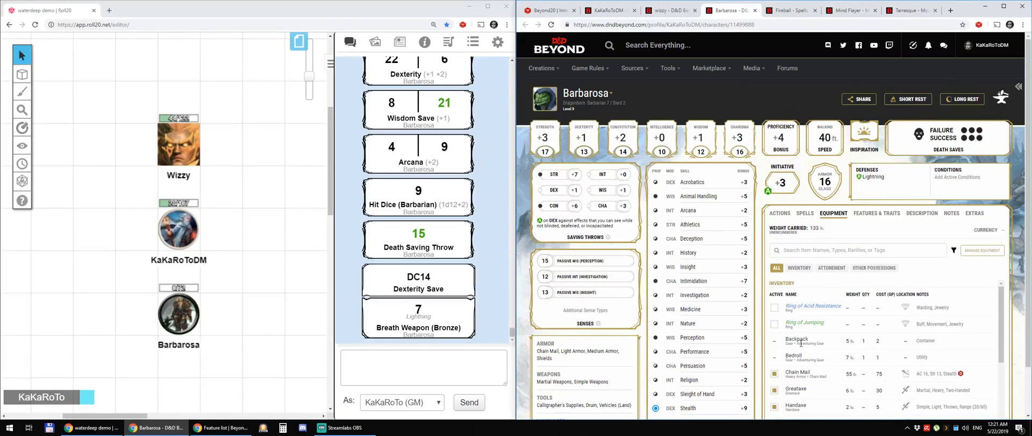
pyautogui.click(797, 338)
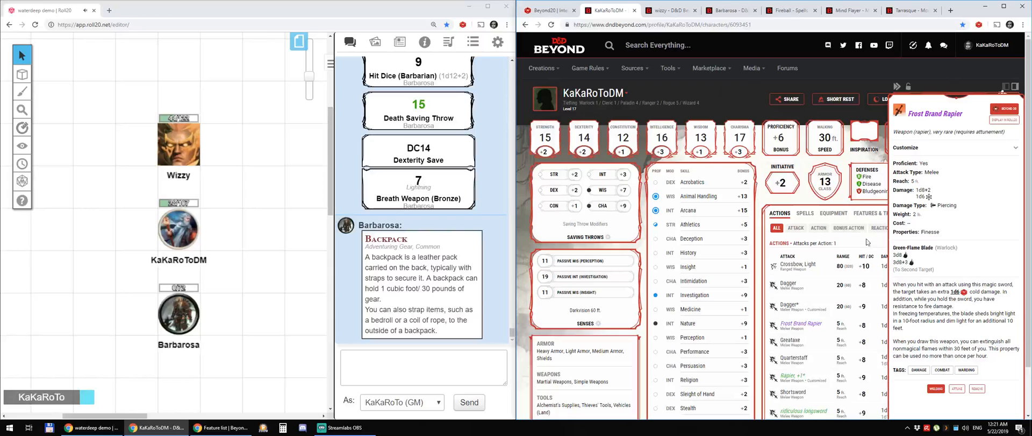
# Open the Wolf companion's stat block under Extras to roll its Bite and Strength.
pyautogui.click(976, 212)
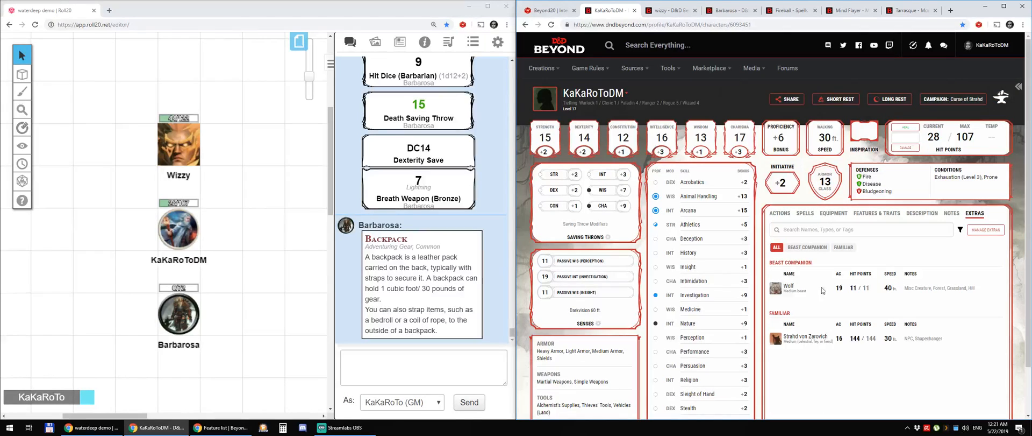
pyautogui.click(787, 288)
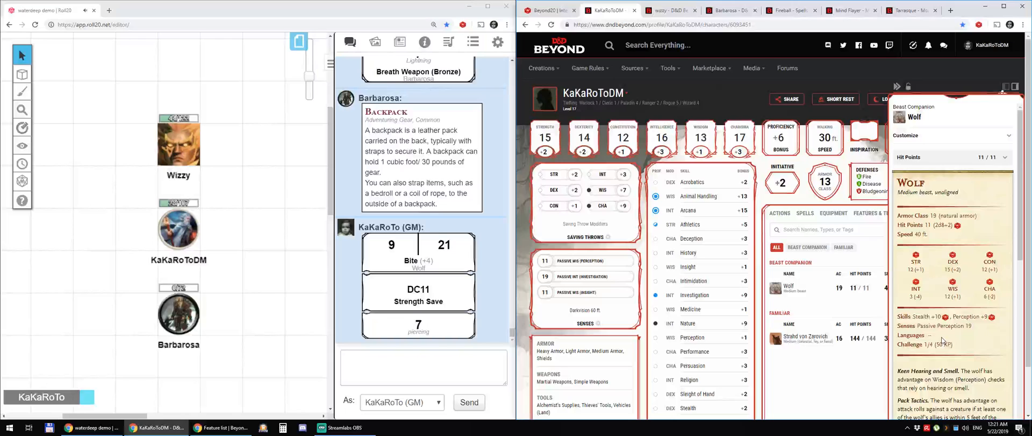
pyautogui.scroll(-3)
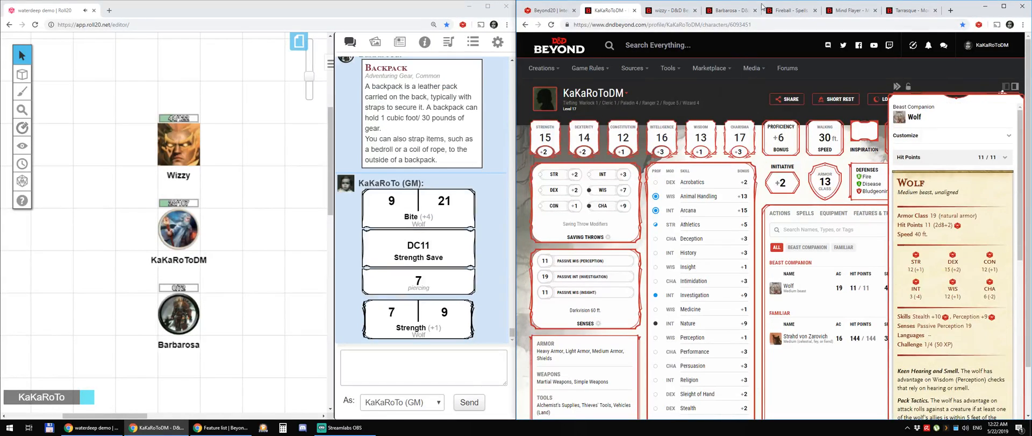
# Roll the Mind Flayer's Tentacles attack and Deception check into Roll20 chat.
pyautogui.click(851, 10)
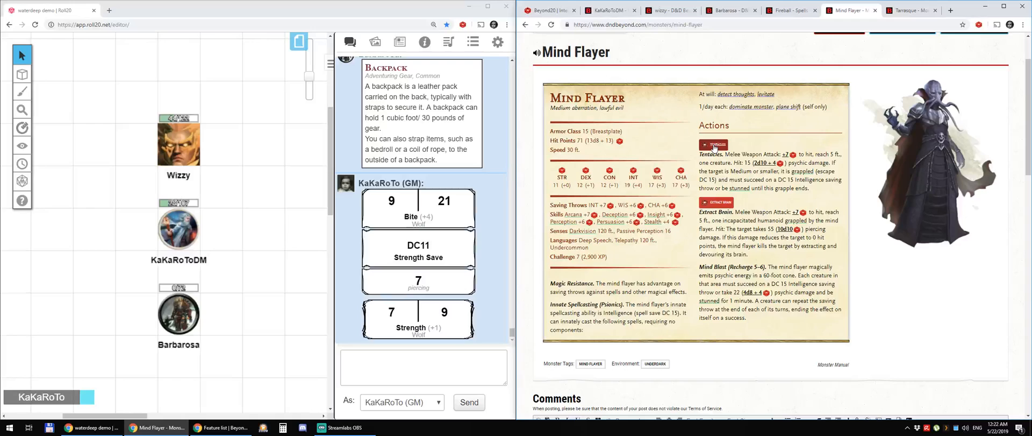
pyautogui.click(713, 144)
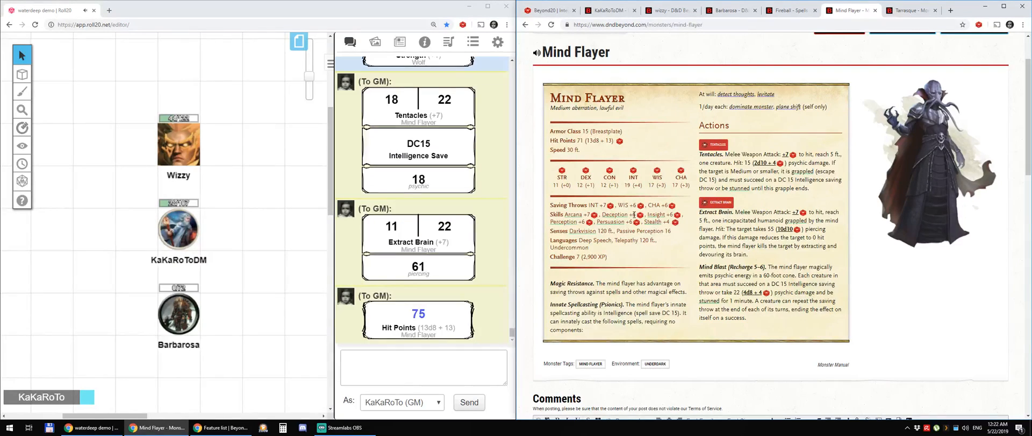
pyautogui.click(910, 9)
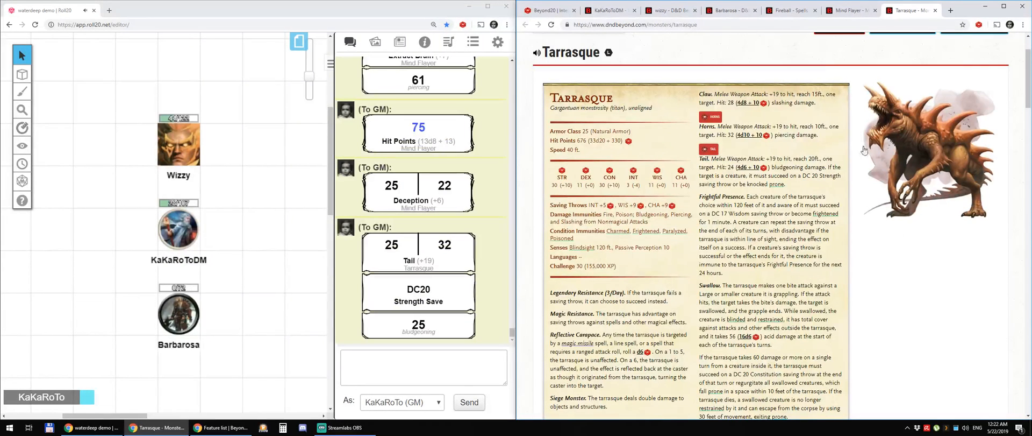
# Post the Fireball spell card, roll its 8d6 fire damage, and open the Beyond20 website.
pyautogui.click(788, 10)
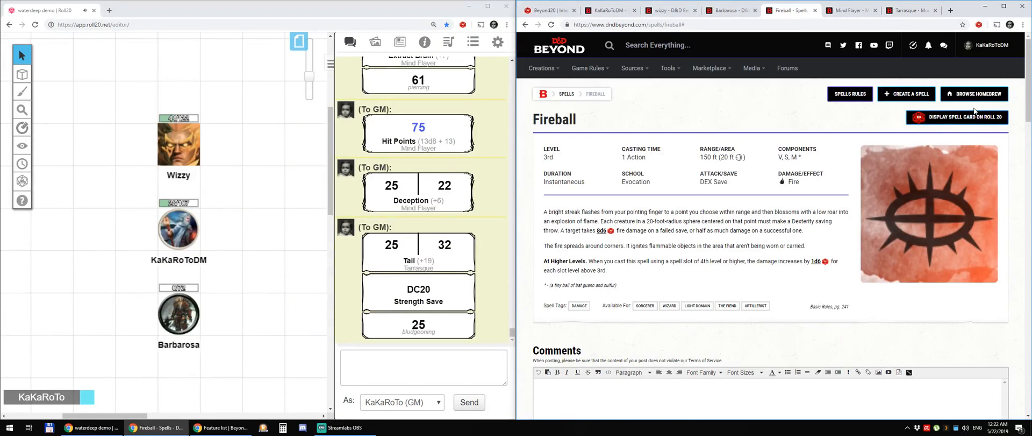
pyautogui.click(956, 116)
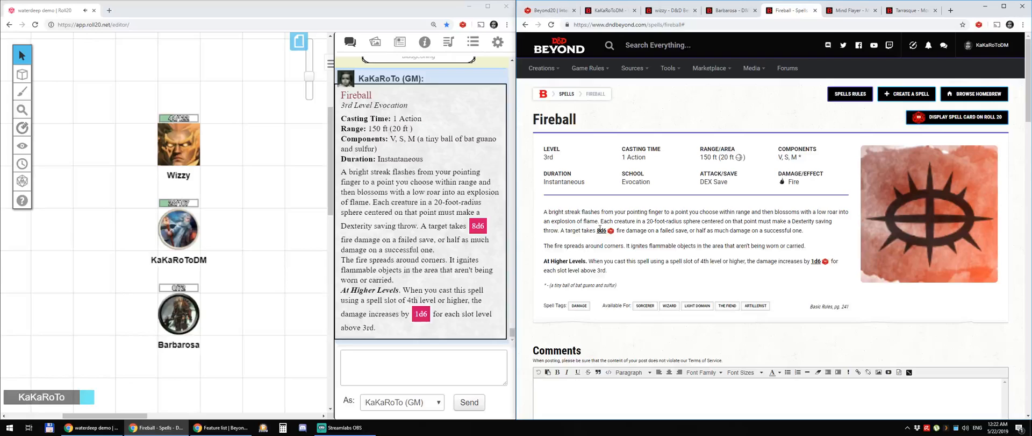
pyautogui.click(478, 226)
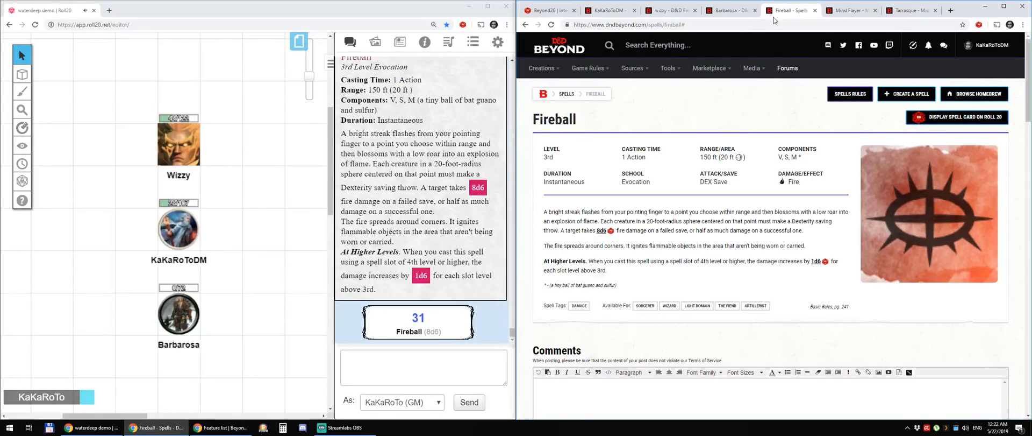
pyautogui.moveTo(768, 199)
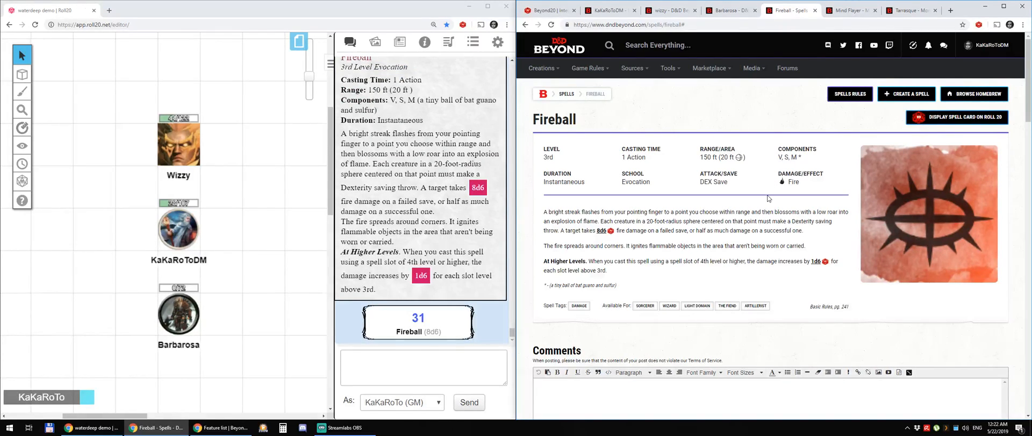
pyautogui.click(548, 10)
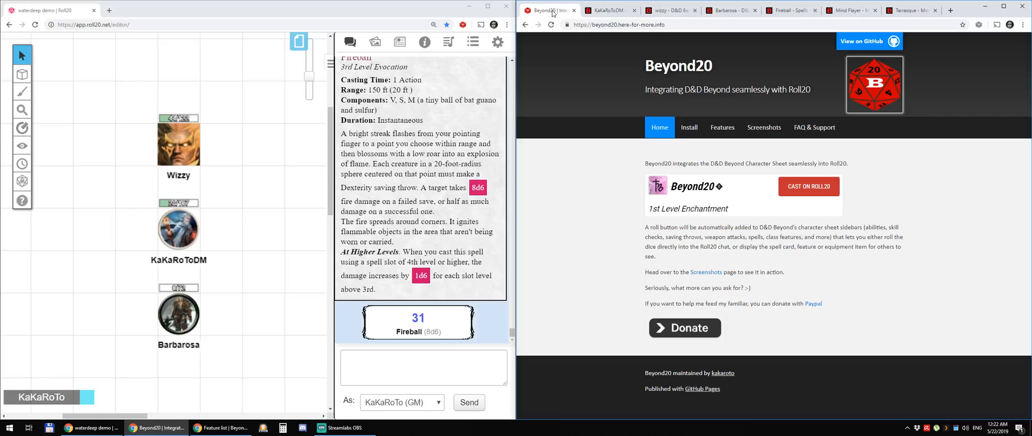
# Roll the Greater Healing potion from the equipment inventory into Roll20 chat.
pyautogui.click(609, 10)
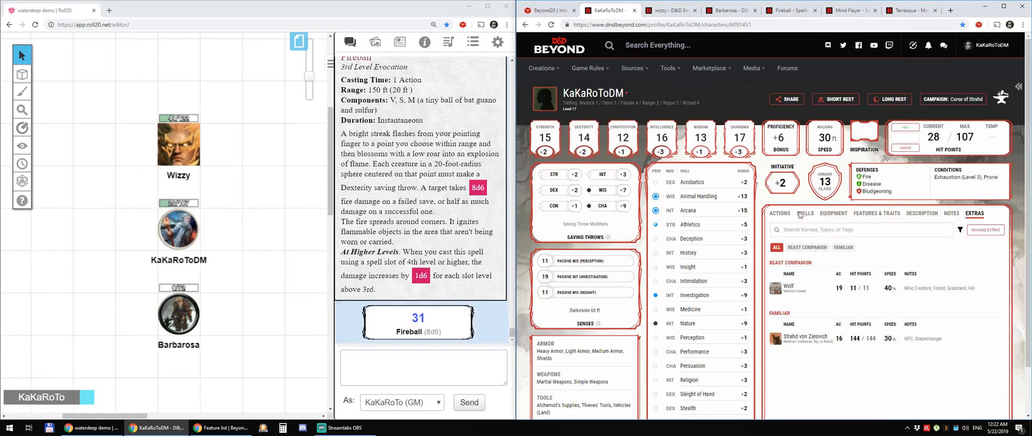
pyautogui.click(834, 212)
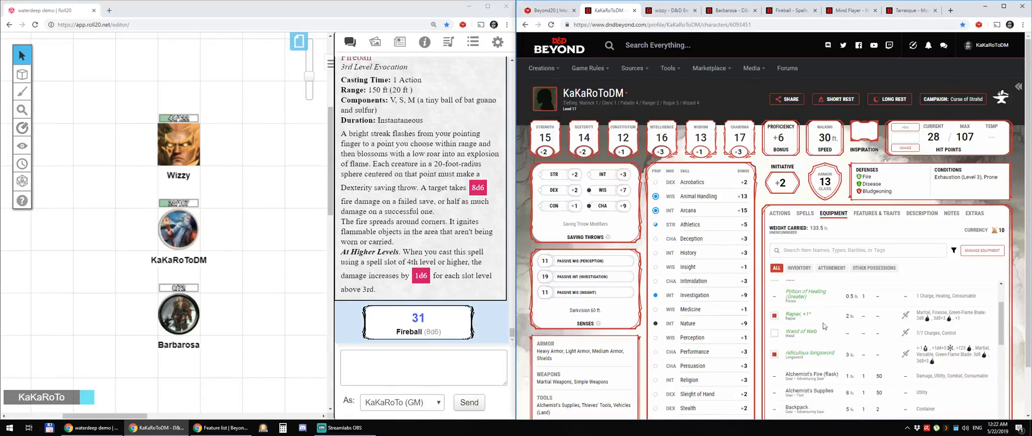
pyautogui.click(805, 292)
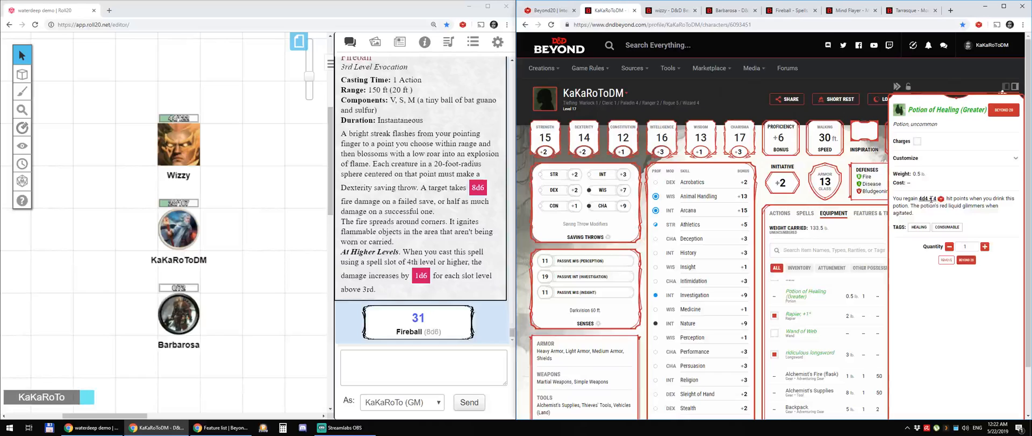
pyautogui.click(811, 373)
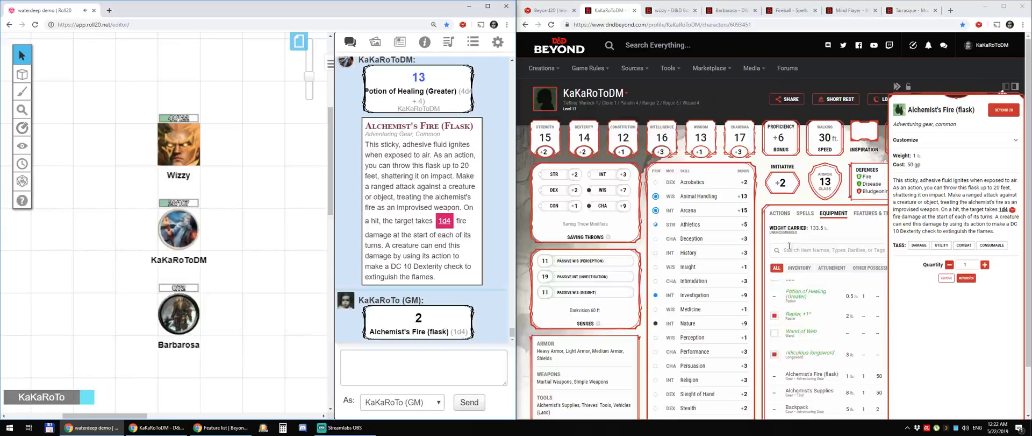
# Share the Bonus Proficiency feature card to Roll20 from Features & Traits.
pyautogui.click(876, 212)
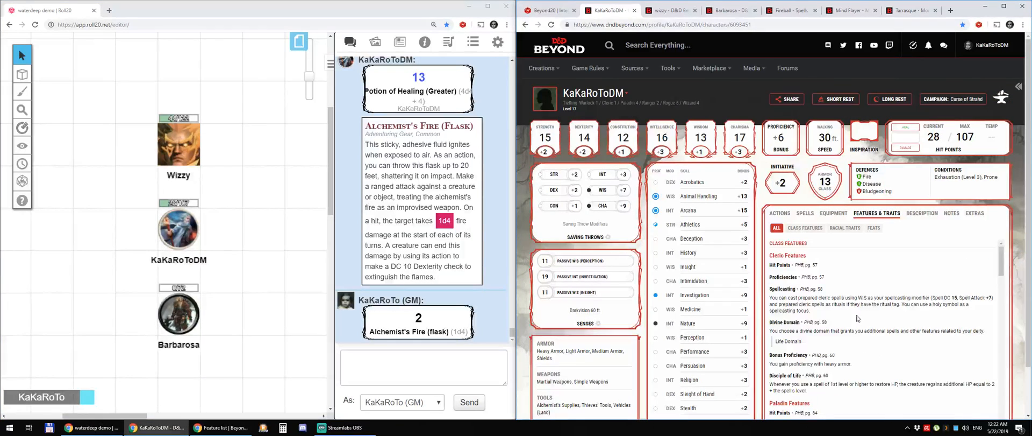
pyautogui.click(779, 354)
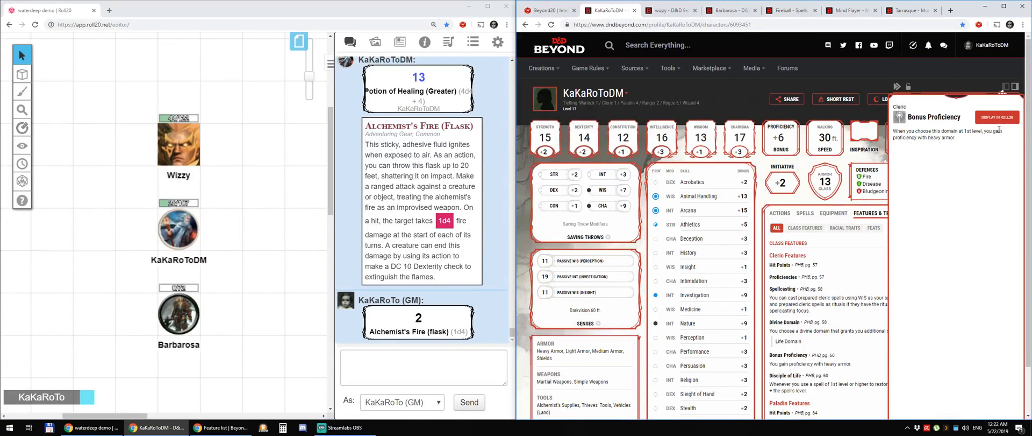
pyautogui.click(998, 117)
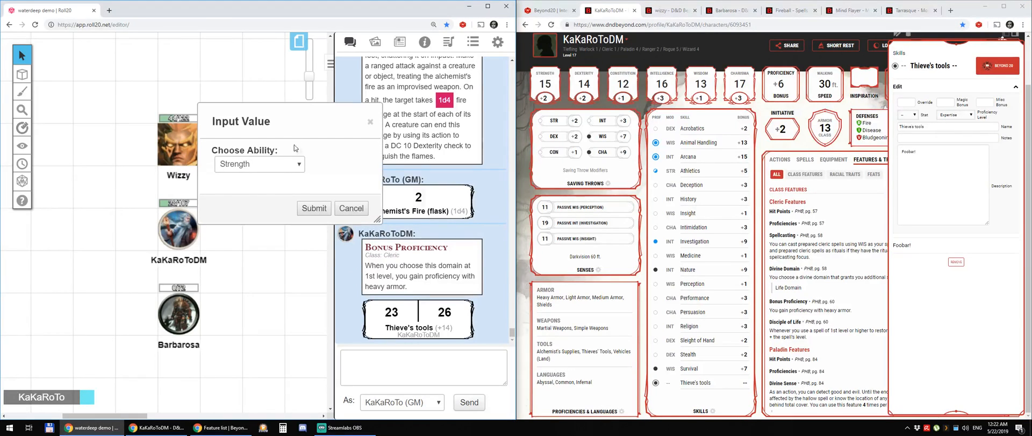
# Roll Thieves' tools again with Intelligence as the ability, giving 21 and 17.
pyautogui.click(259, 164)
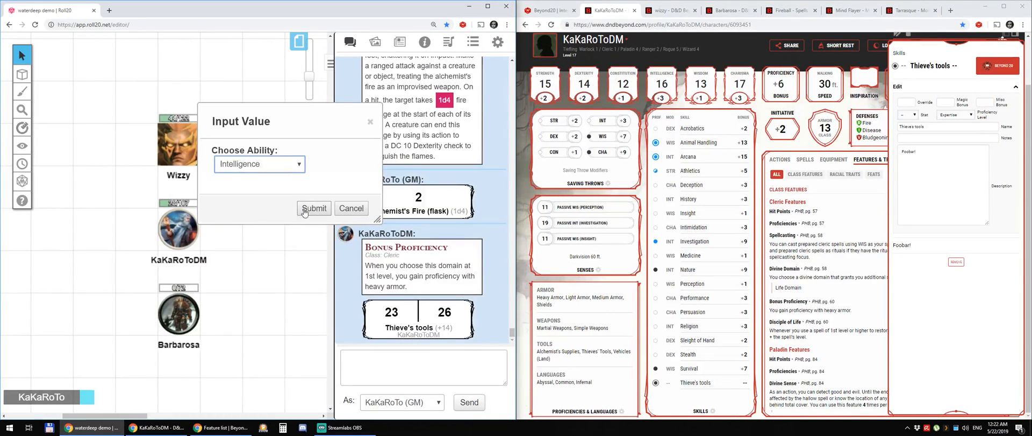
pyautogui.click(314, 208)
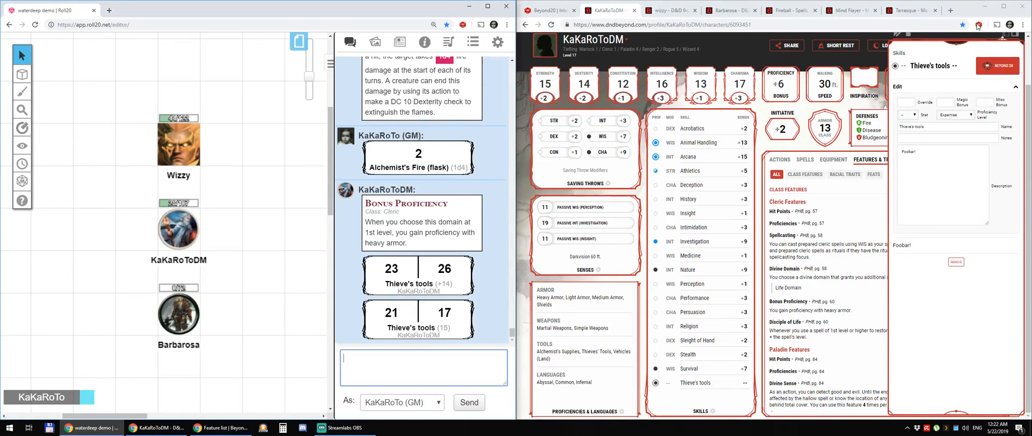
# Enable Beyond20's token HP and Sneak Attack options, then roll a Light Crossbow attack.
pyautogui.click(979, 24)
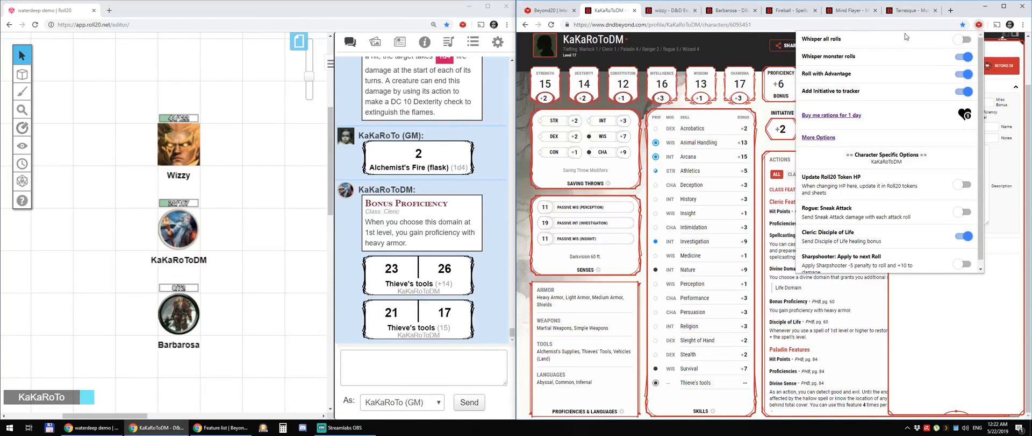
pyautogui.moveTo(896, 65)
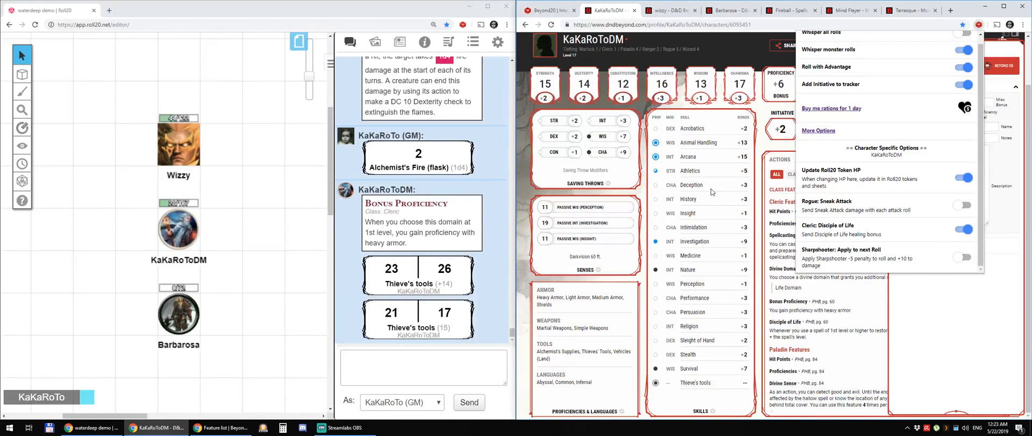
pyautogui.click(963, 205)
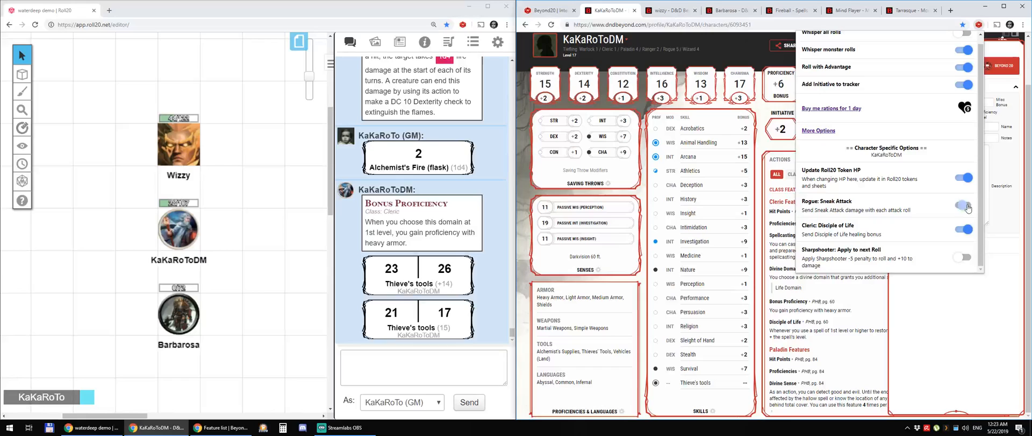
pyautogui.click(965, 204)
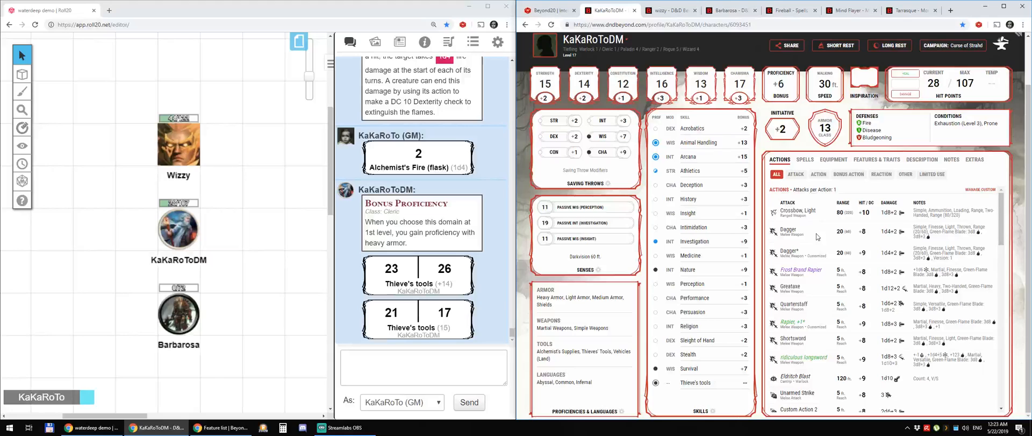
pyautogui.click(798, 211)
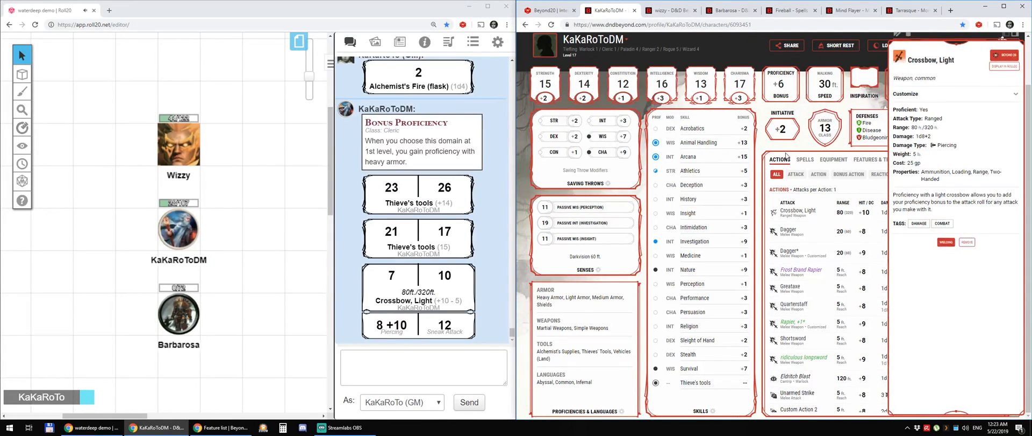
pyautogui.click(726, 10)
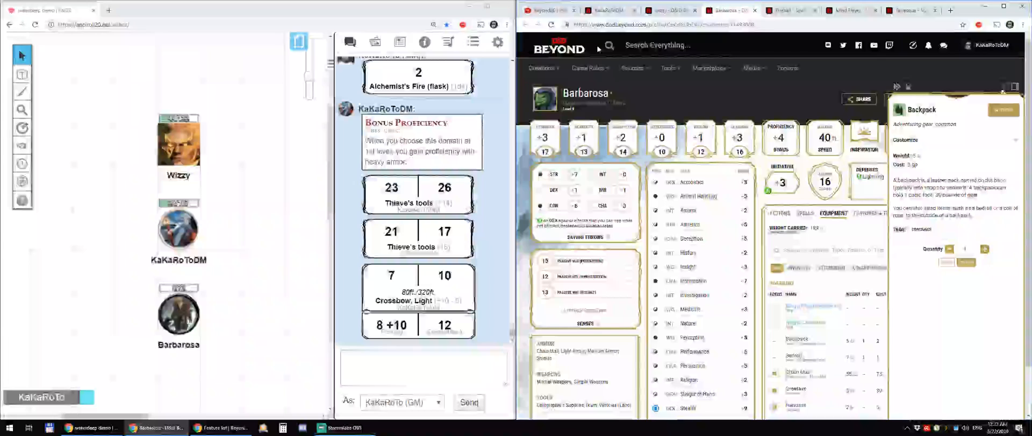
# Scroll through Beyond20's feature list on character rolls, extension options and Roll20 templates.
pyautogui.click(547, 9)
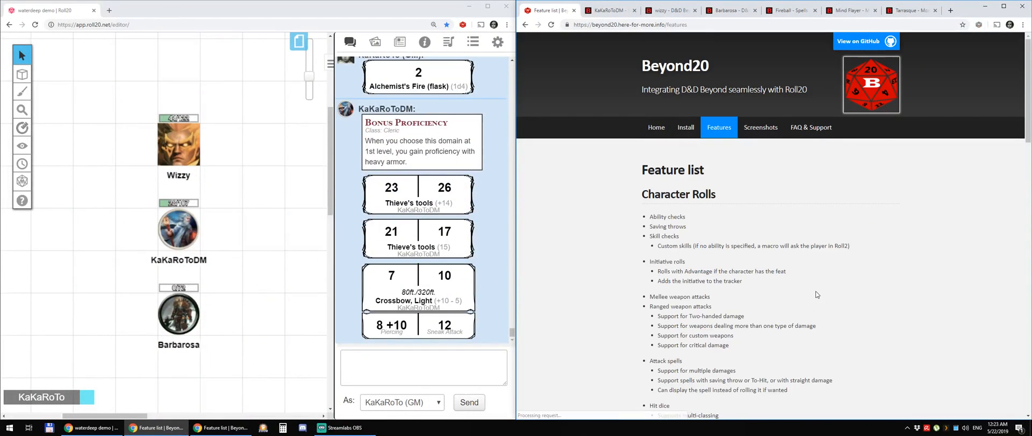
pyautogui.scroll(-3)
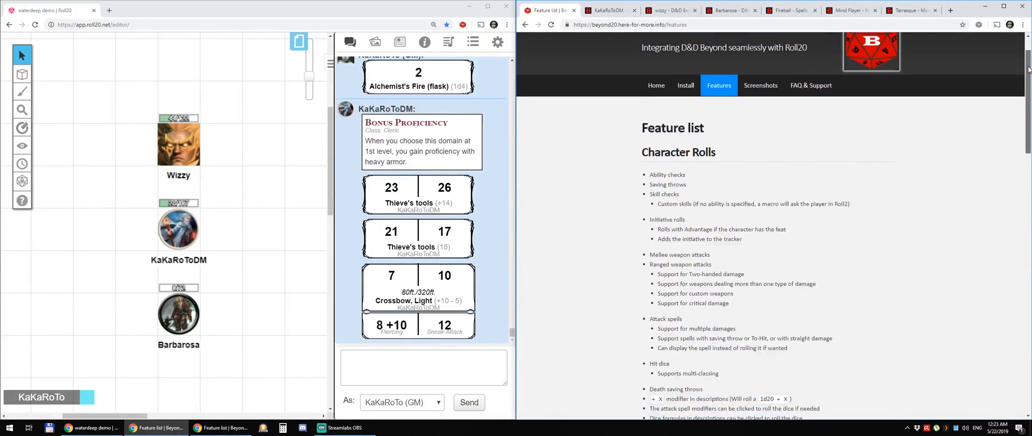
pyautogui.scroll(-3)
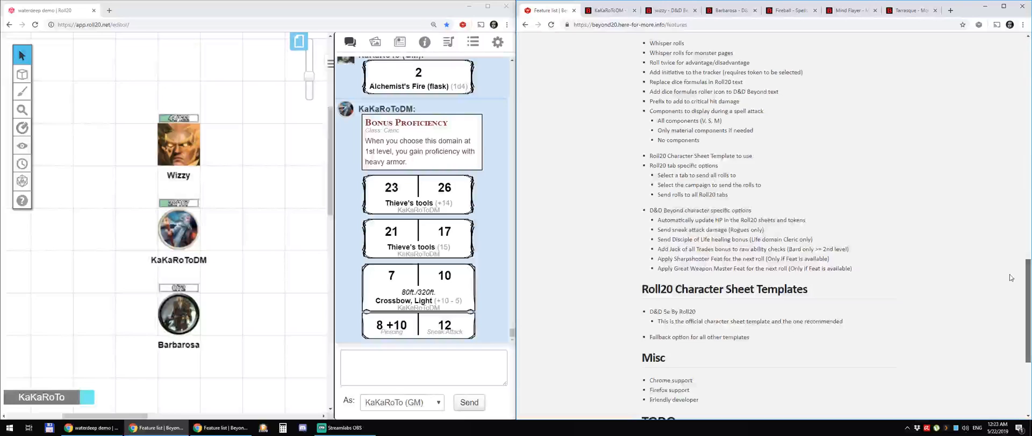
pyautogui.scroll(3)
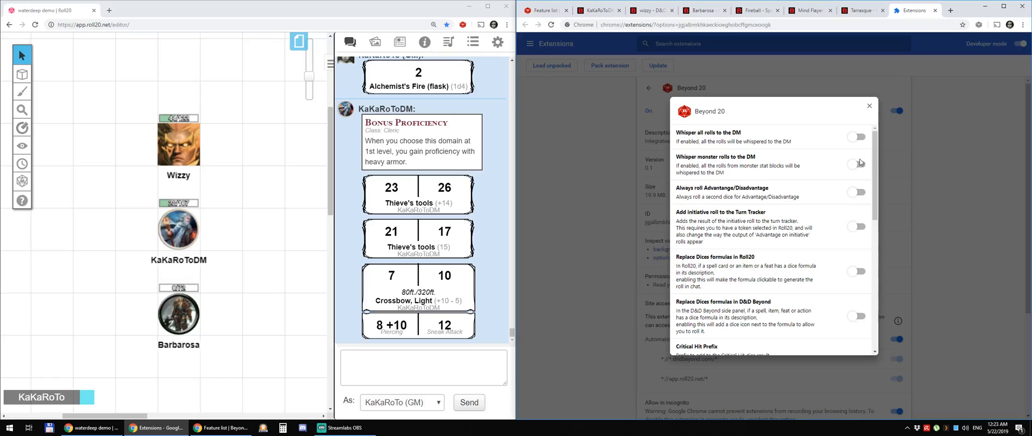
# Scroll through the Beyond20 extension options and close the options dialog.
pyautogui.scroll(-3)
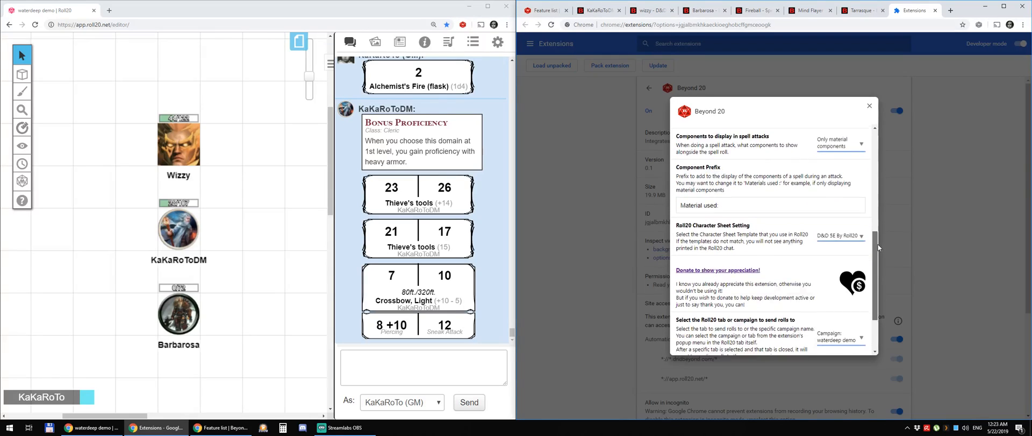
pyautogui.click(869, 106)
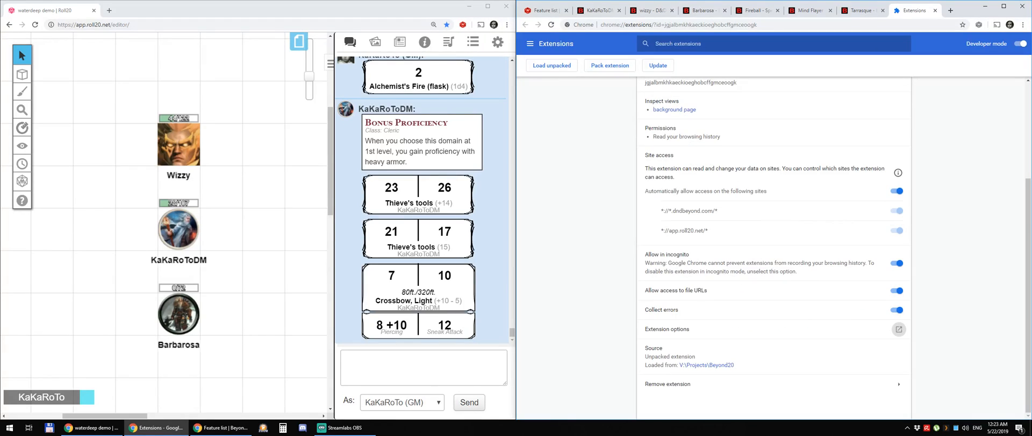